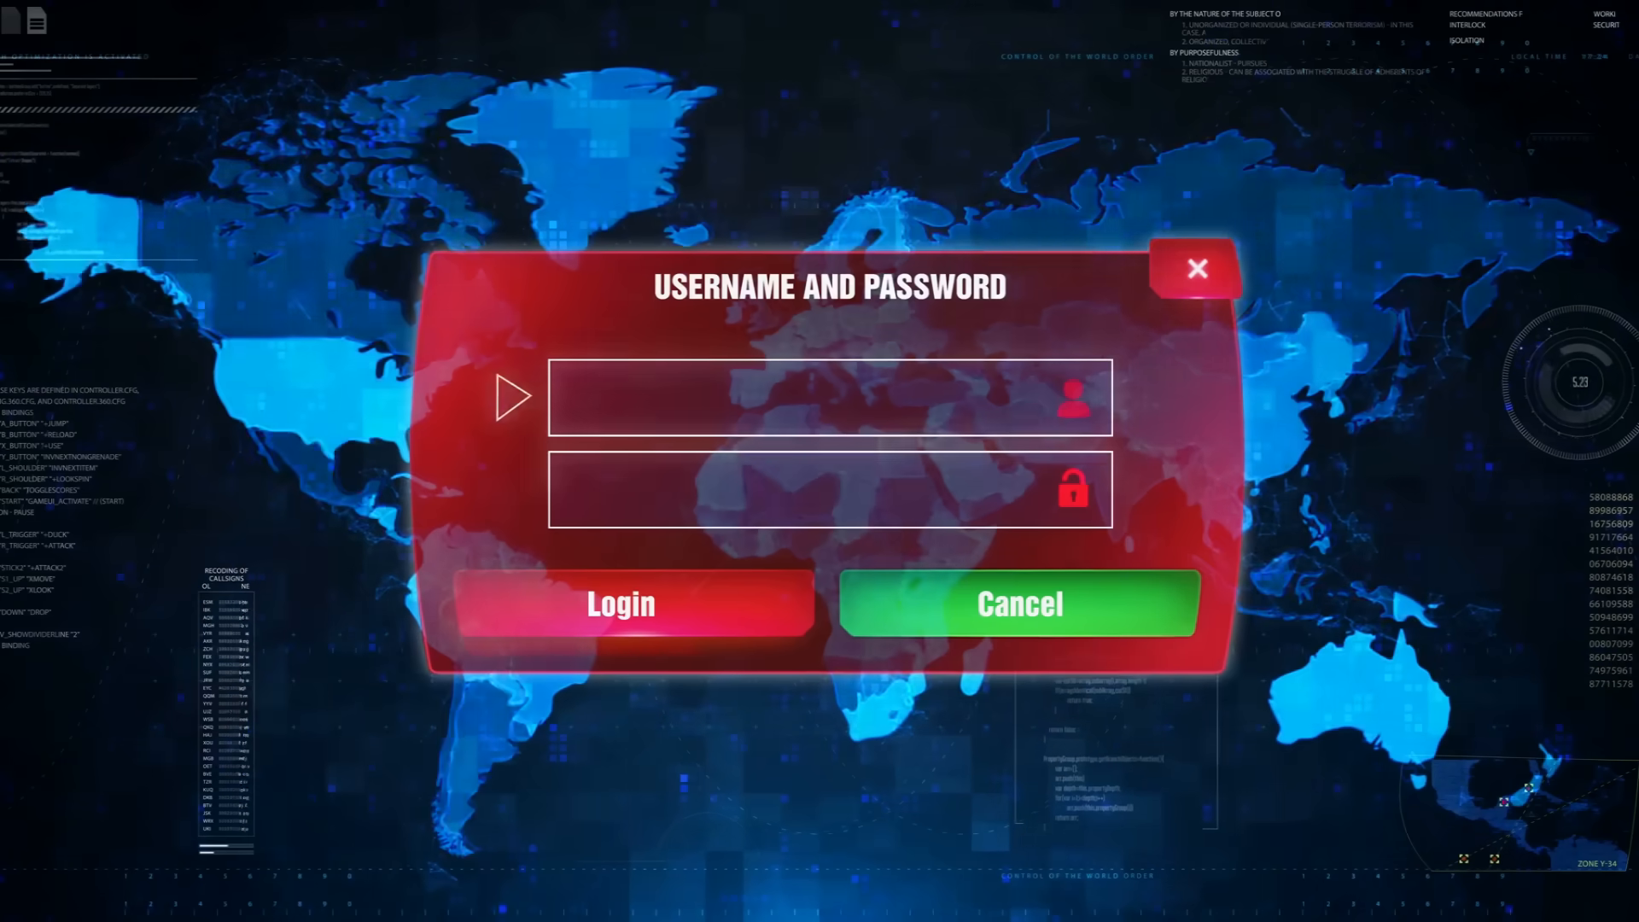
Step: Log in with username ADMINISTRATOR so the red breach loading bar starts filling
{"action": "type", "text": "ADMINISTRATOR"}
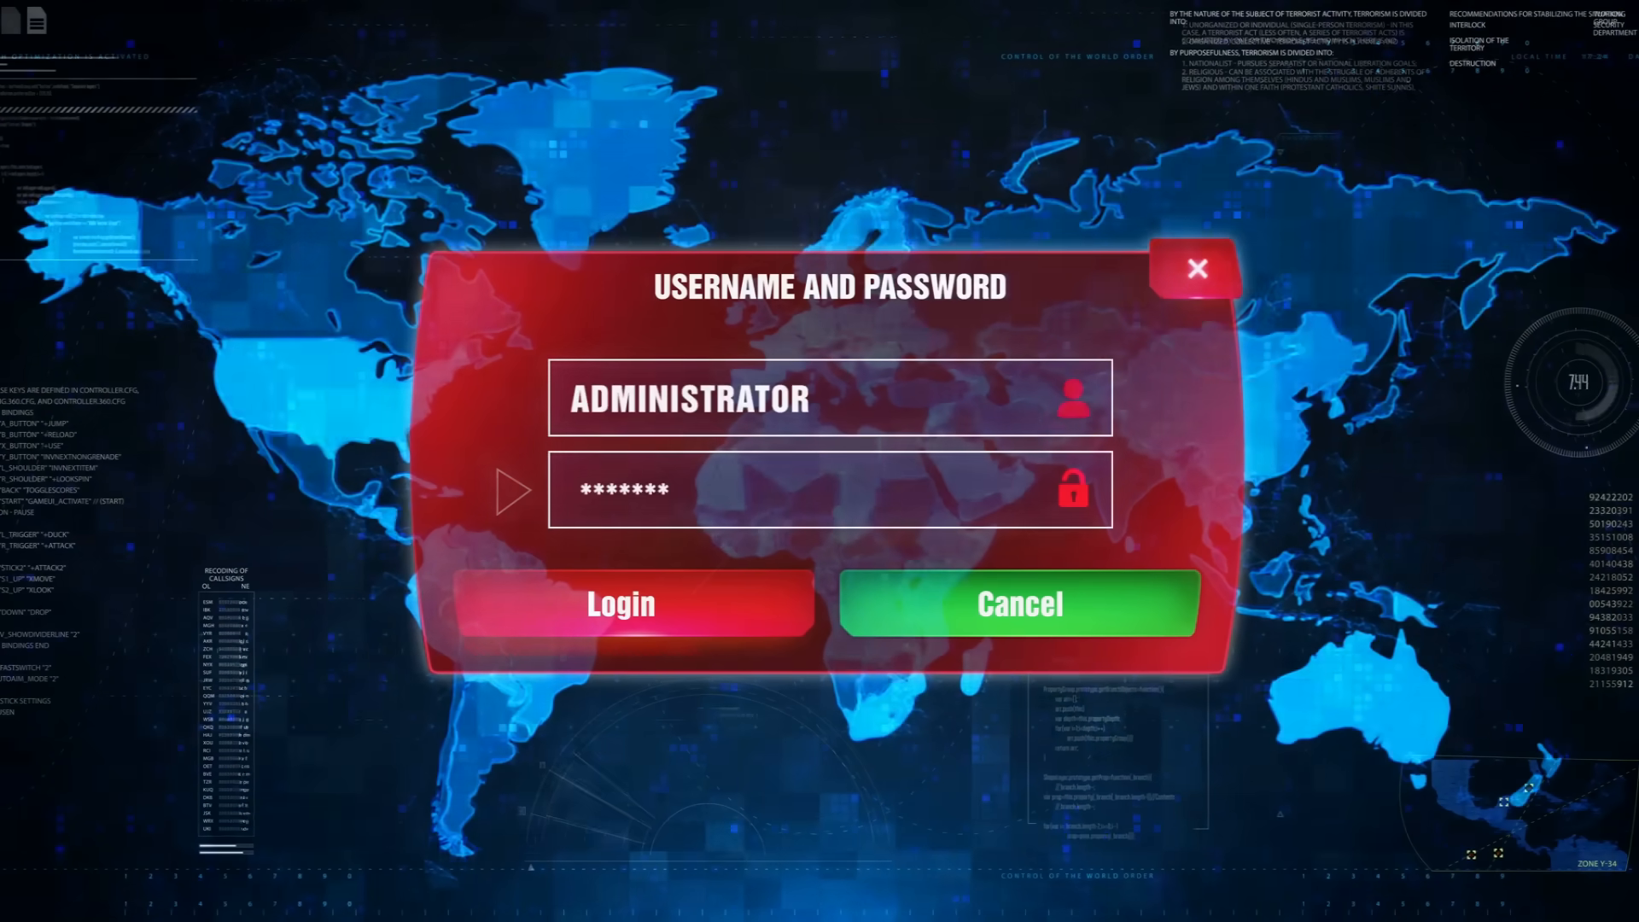
{"action": "left_click", "coordinate": [622, 603]}
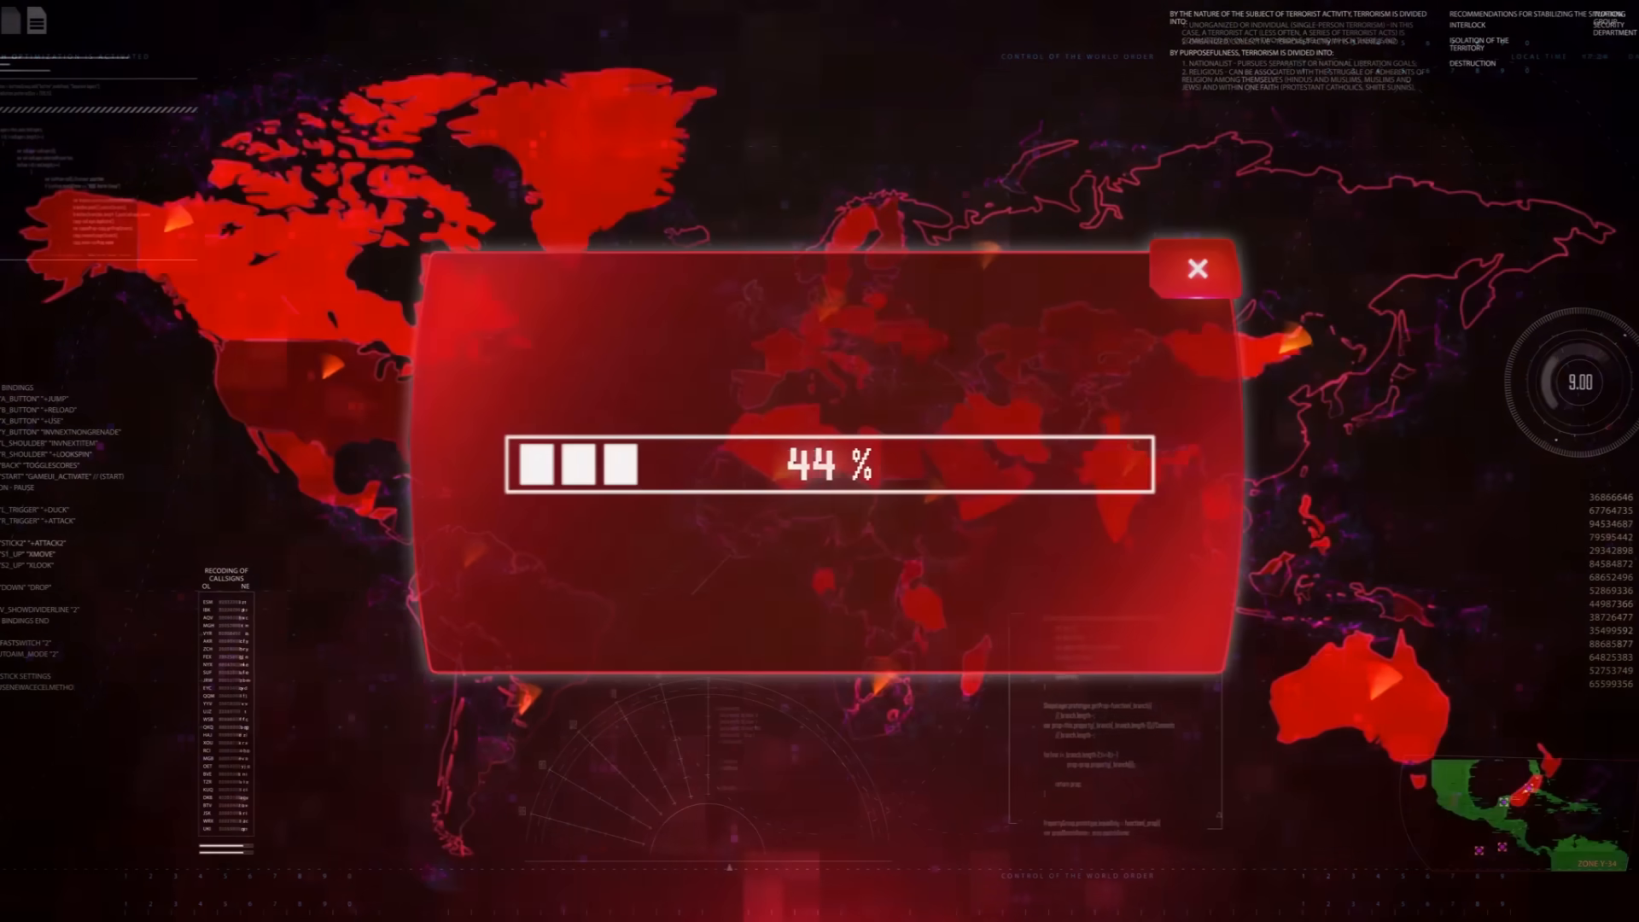